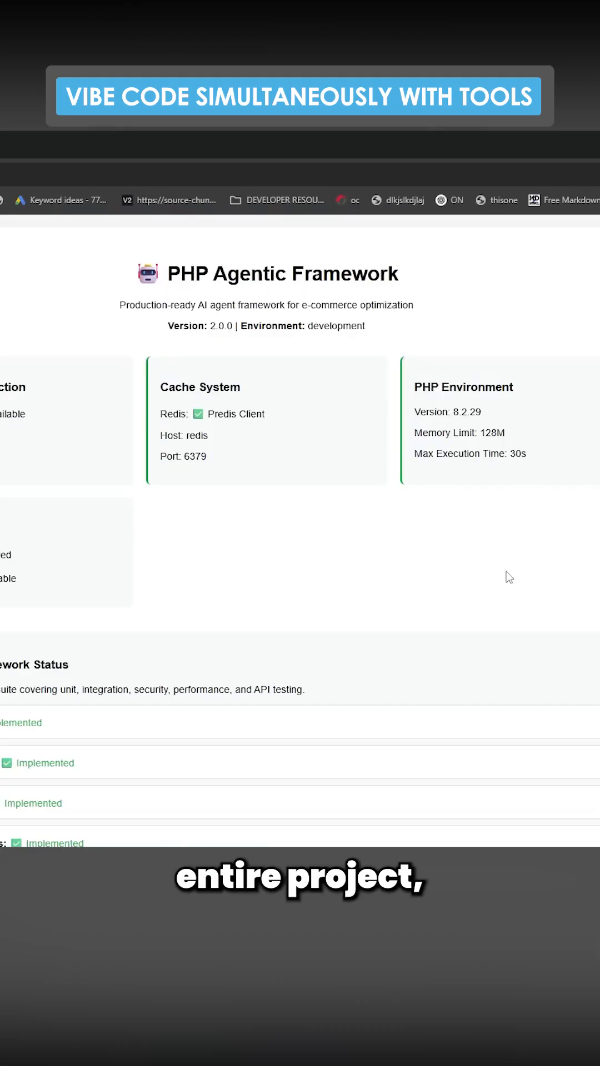
mouse_move(326, 480)
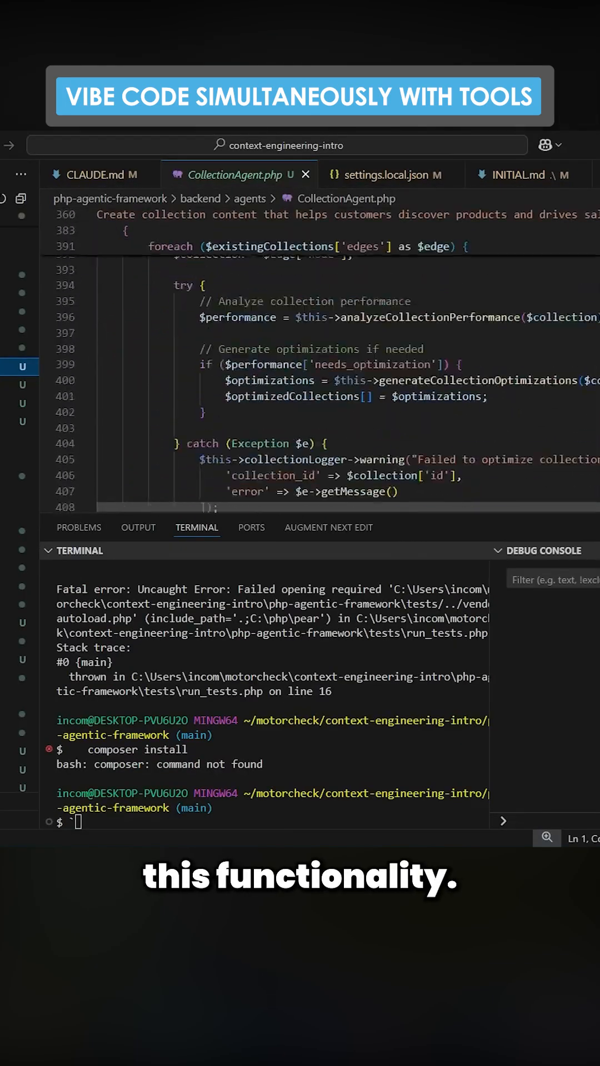
Step: Skim CollectionAgent.php, then browse OrchestratorAgent.php from the editor tabs
scroll(up, 3)
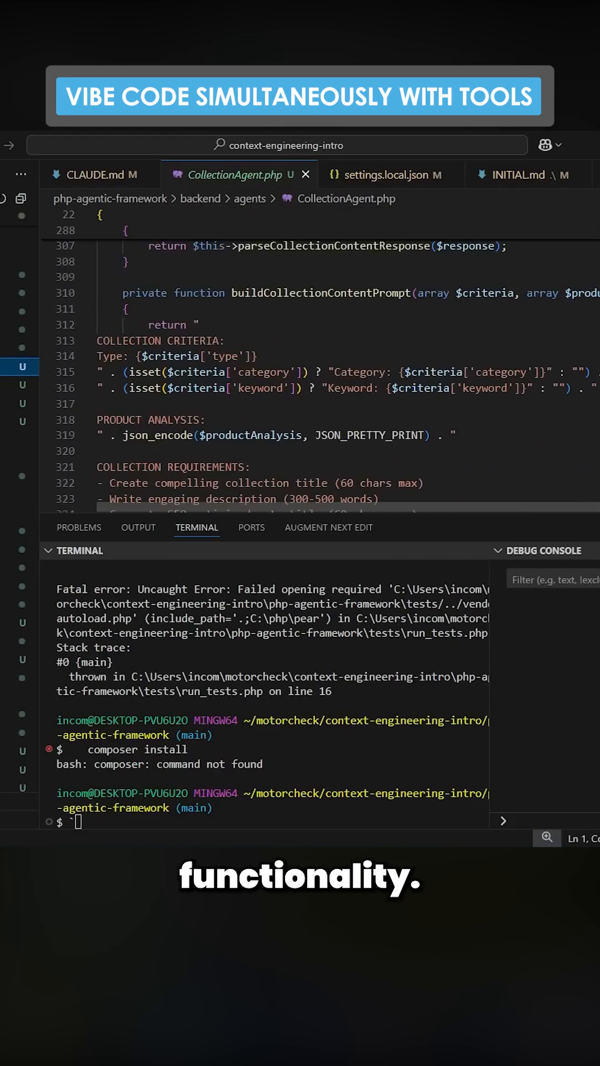
scroll(down, 3)
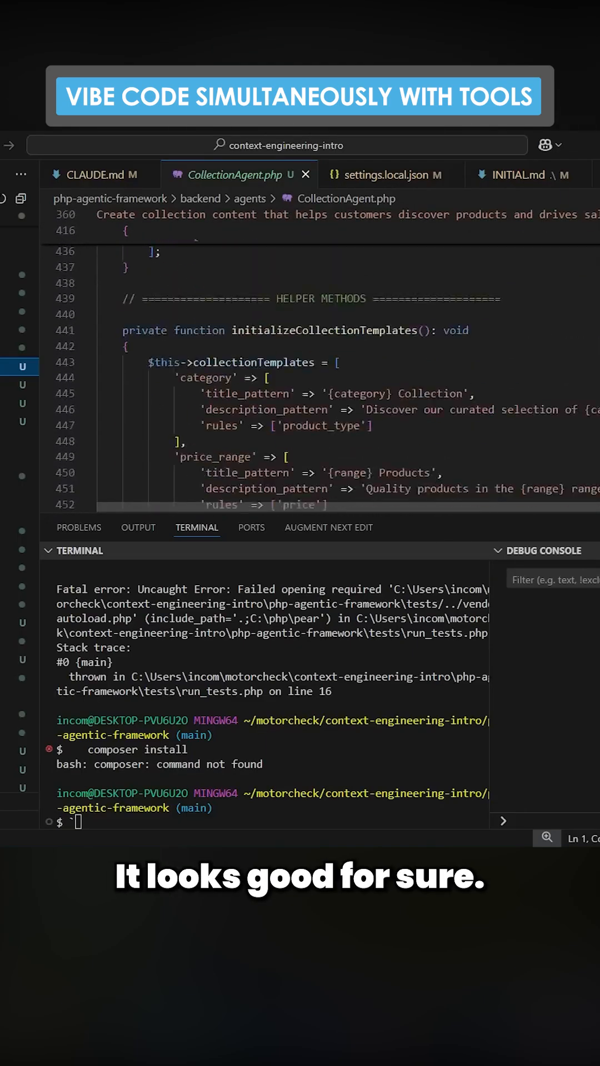
click(235, 174)
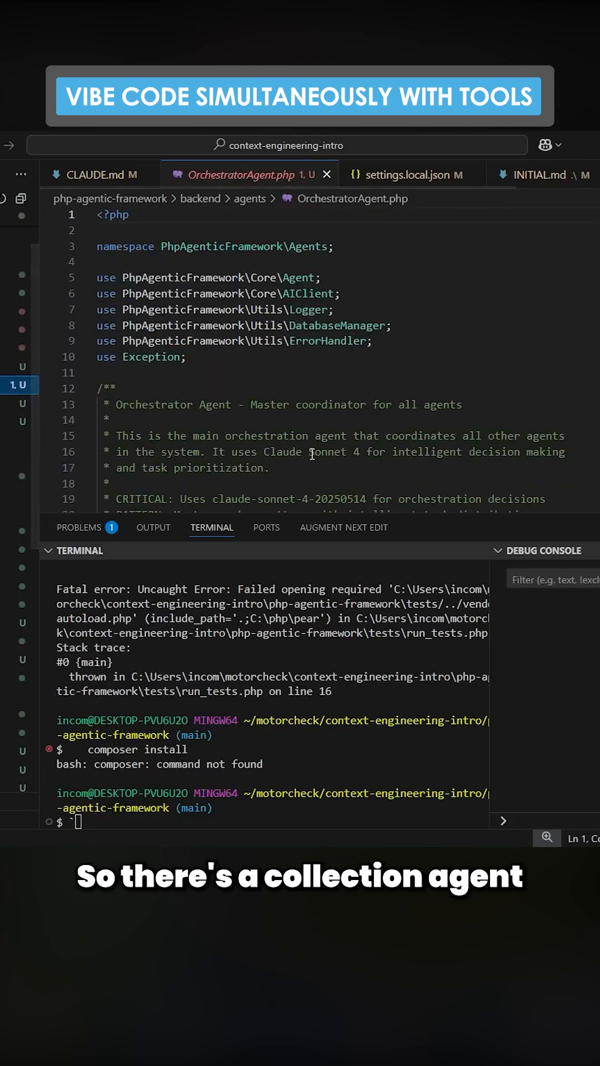
scroll(down, 3)
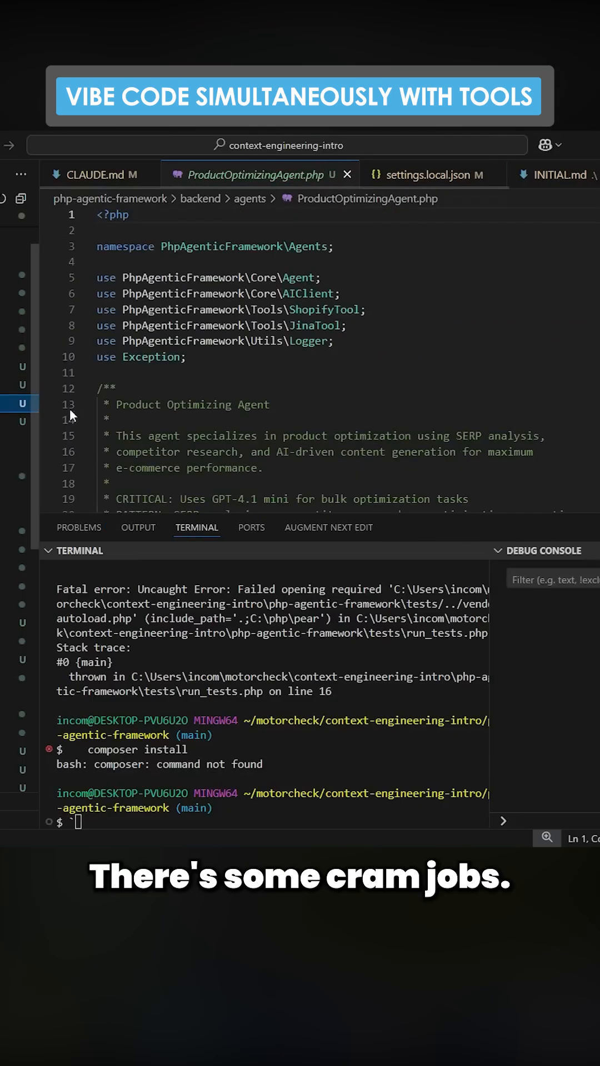
scroll(down, 3)
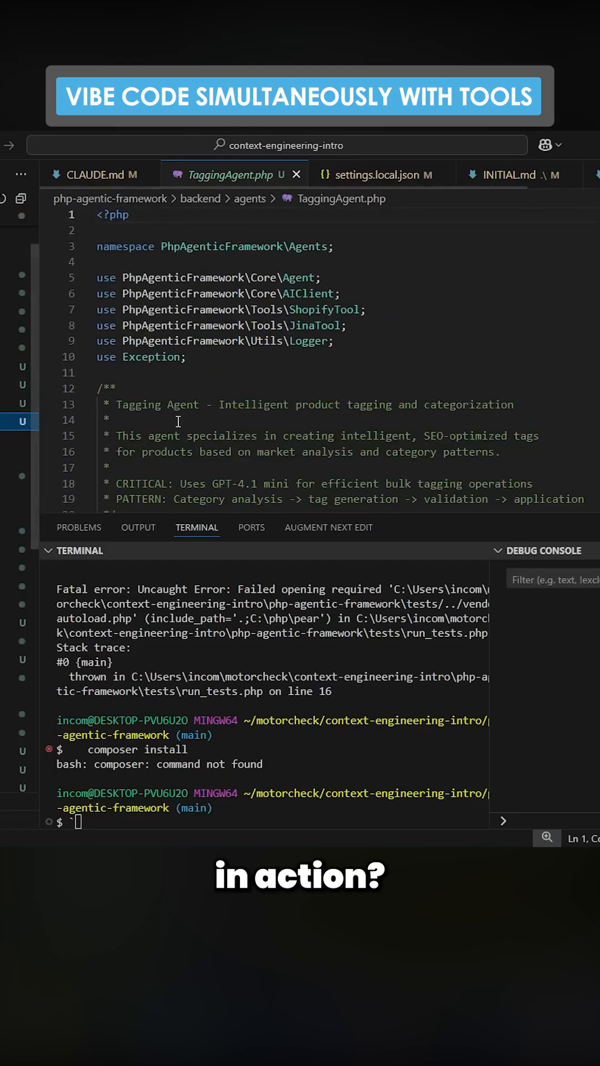
Step: Read further down through the tagging and product optimizing agent sources
scroll(down, 3)
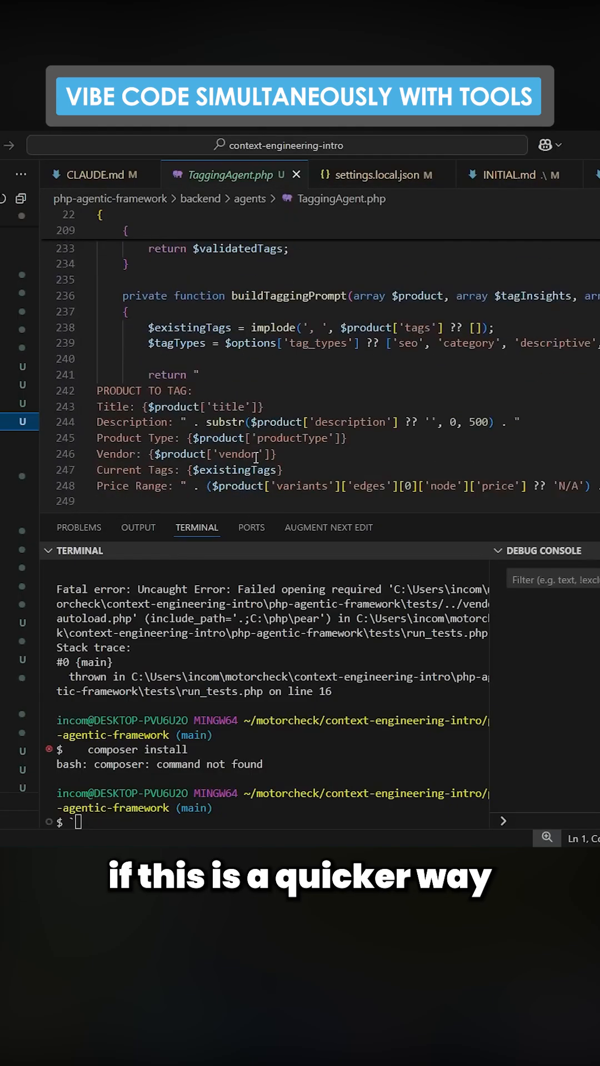
scroll(down, 3)
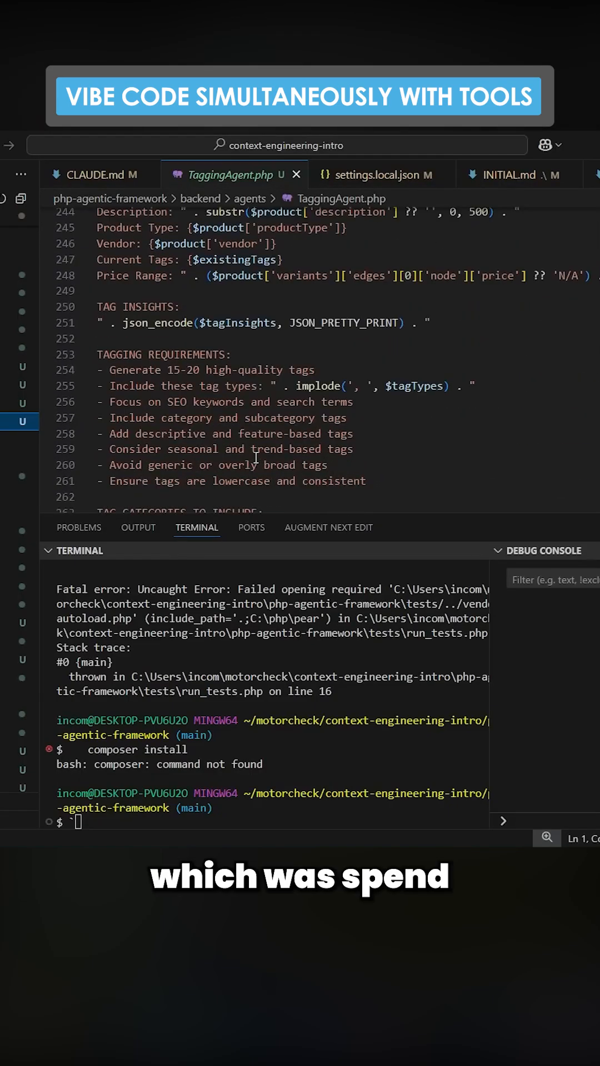
scroll(down, 3)
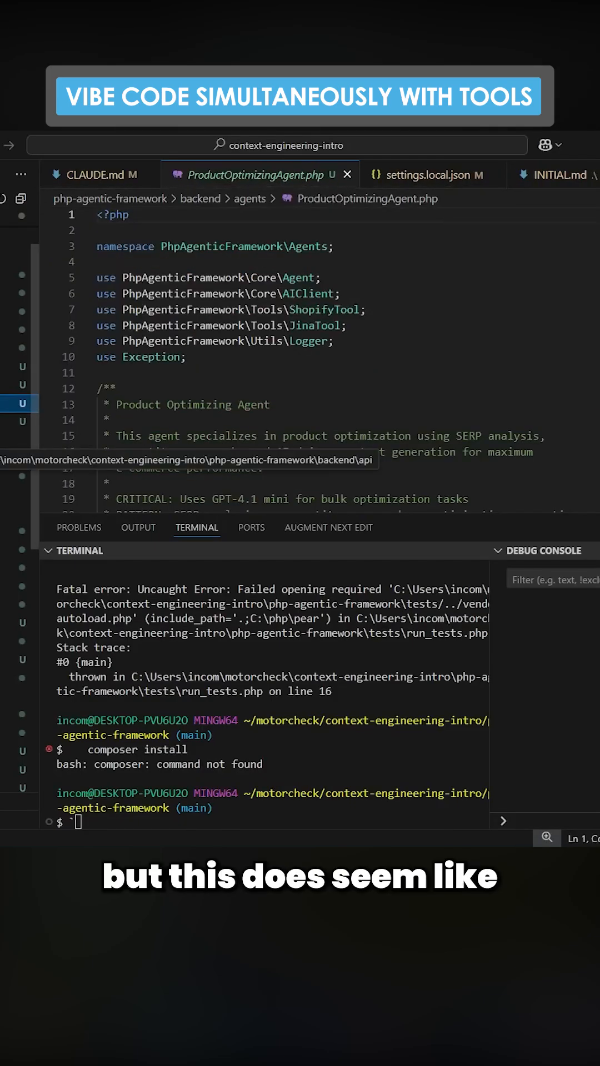
scroll(down, 3)
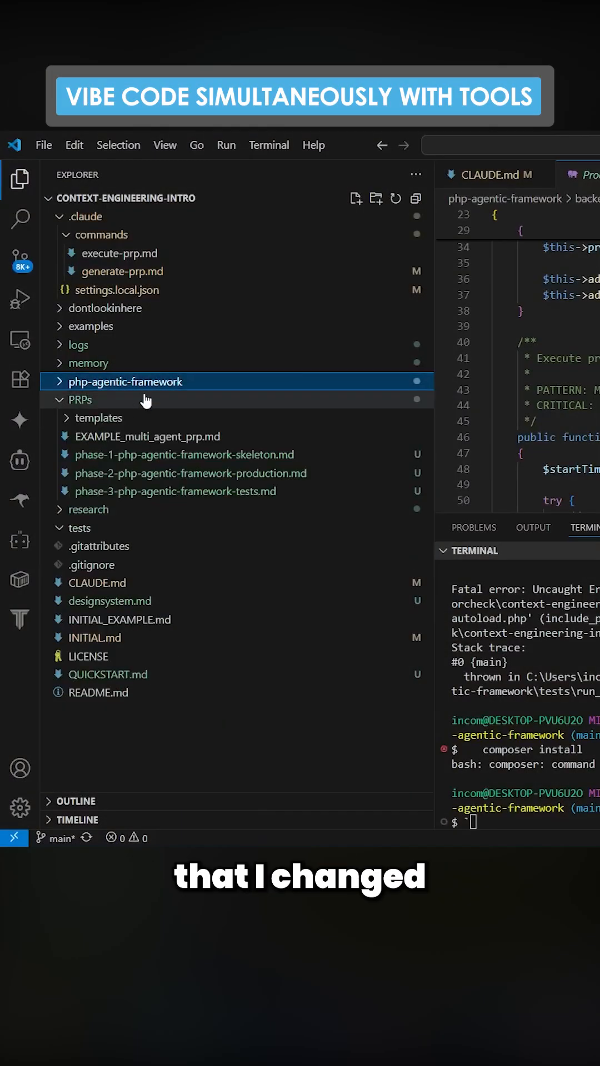
Step: View the phase-1, phase-2 and phase-3 PRP markdown files, then expand php-agentic-framework > backend > agents
click(184, 454)
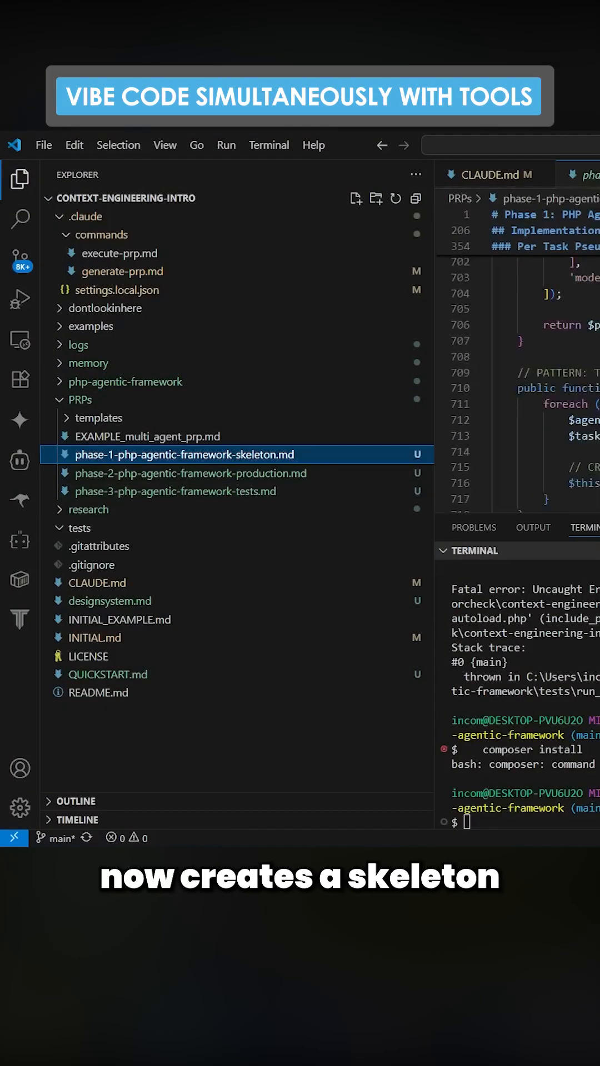
click(189, 473)
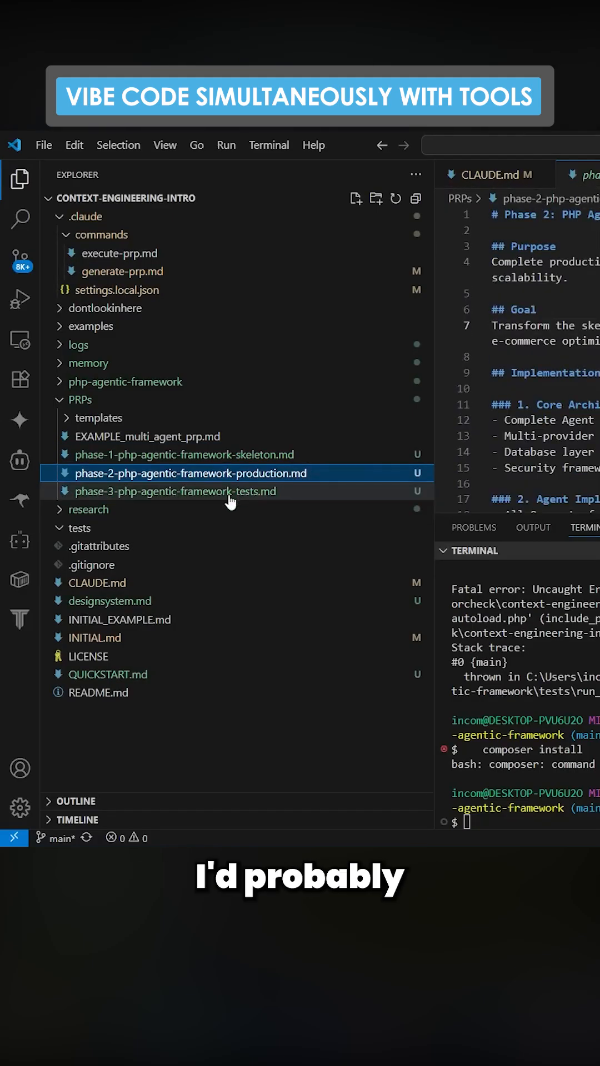
click(174, 491)
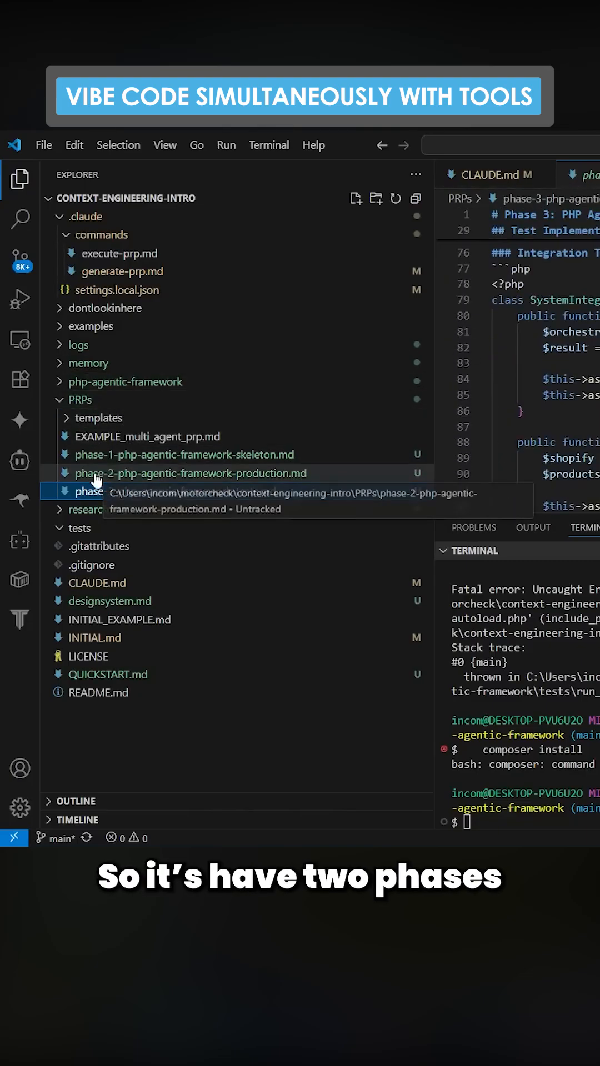
click(191, 473)
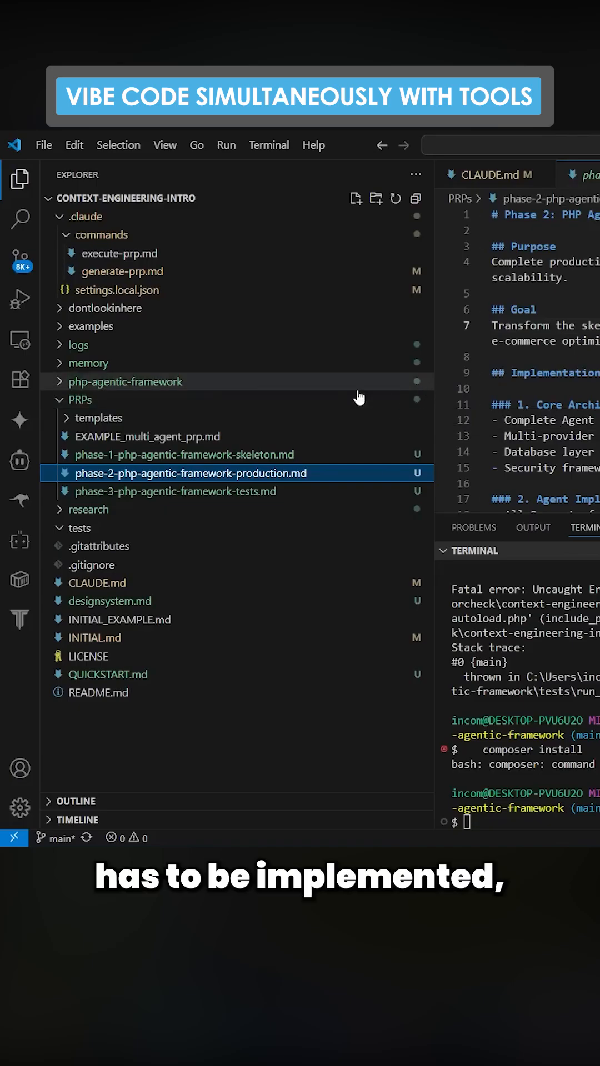
click(182, 454)
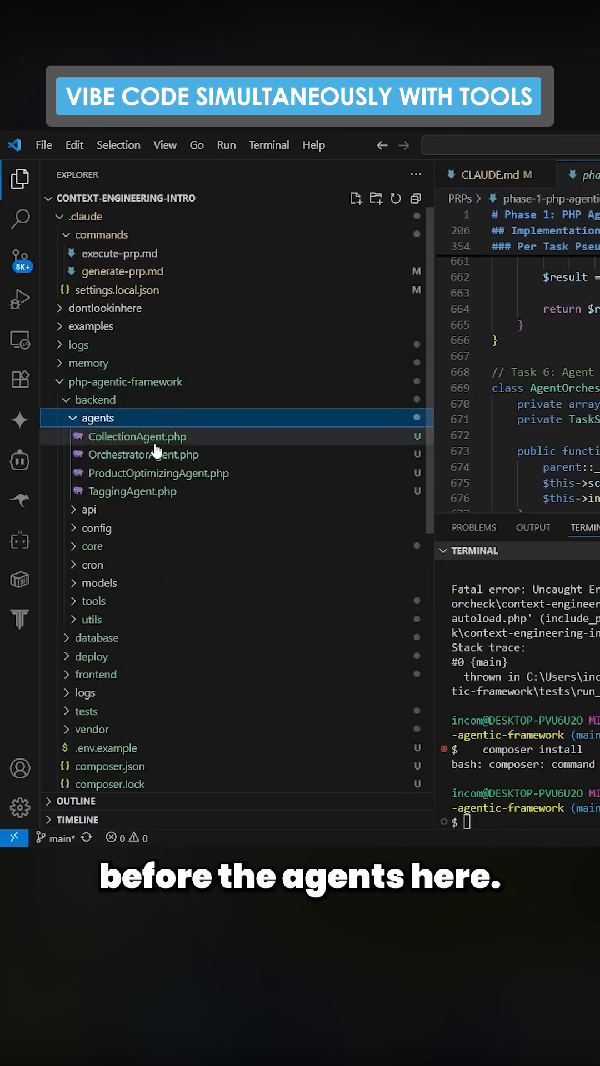
Step: Open OrchestratorAgent.php then ProductOptimizingAgent.php and scroll to its compileOptimizationResults code near line 430
click(137, 435)
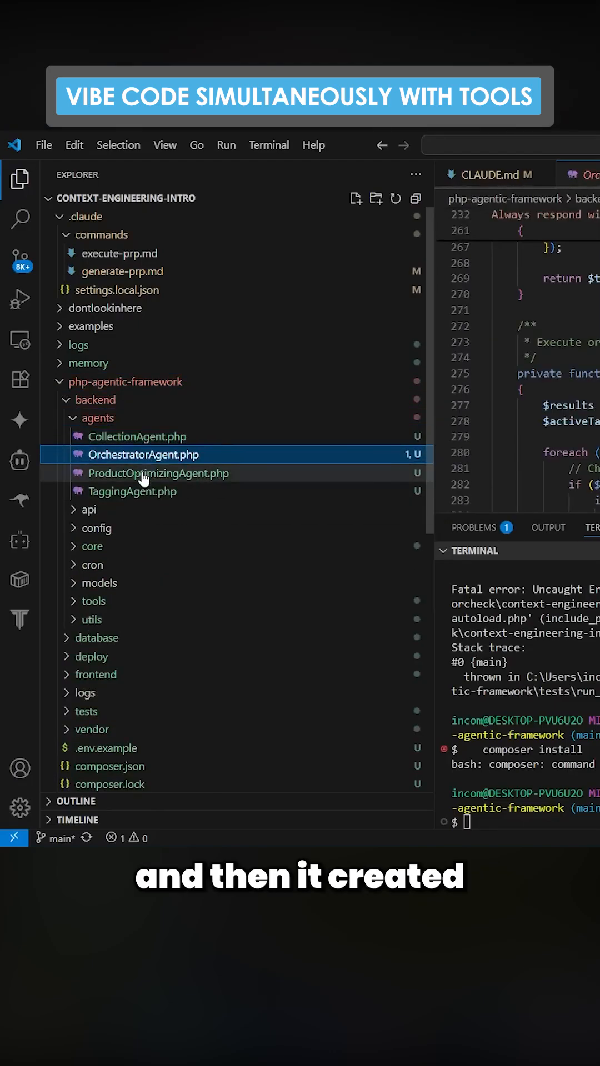
click(158, 473)
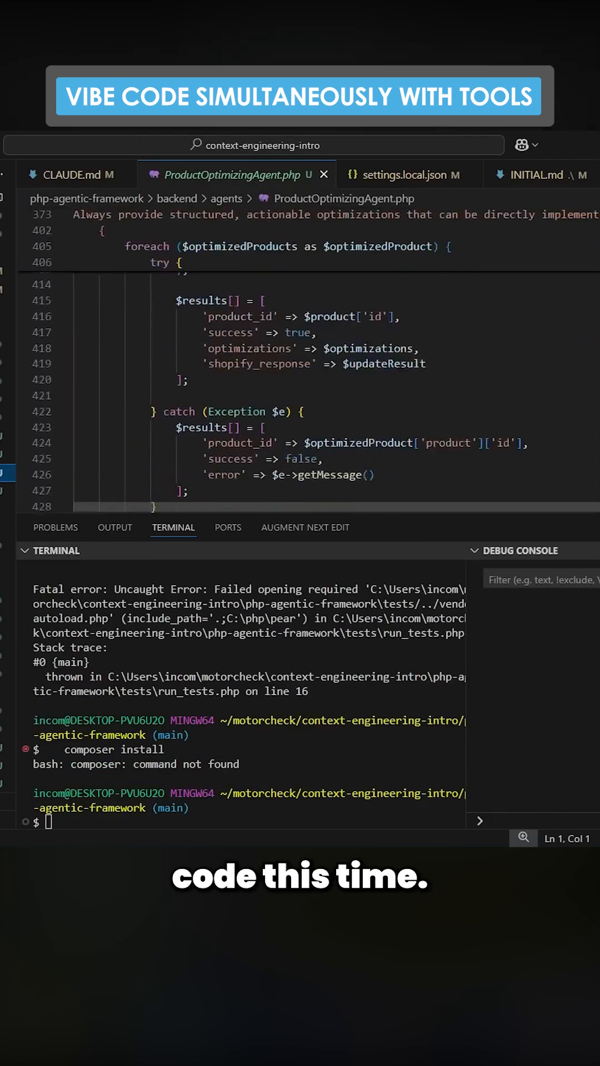
scroll(down, 3)
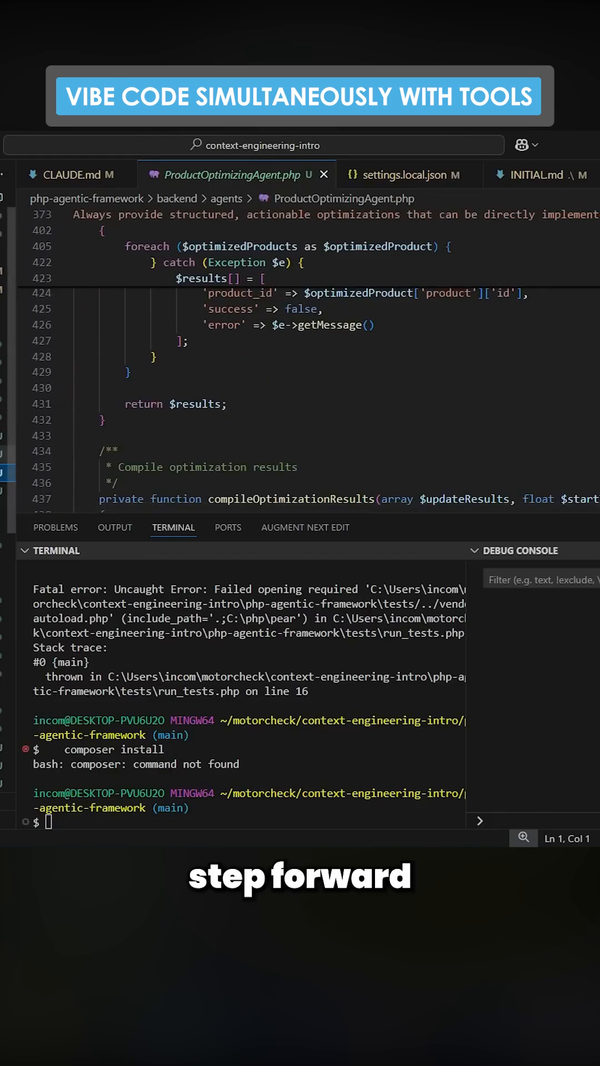